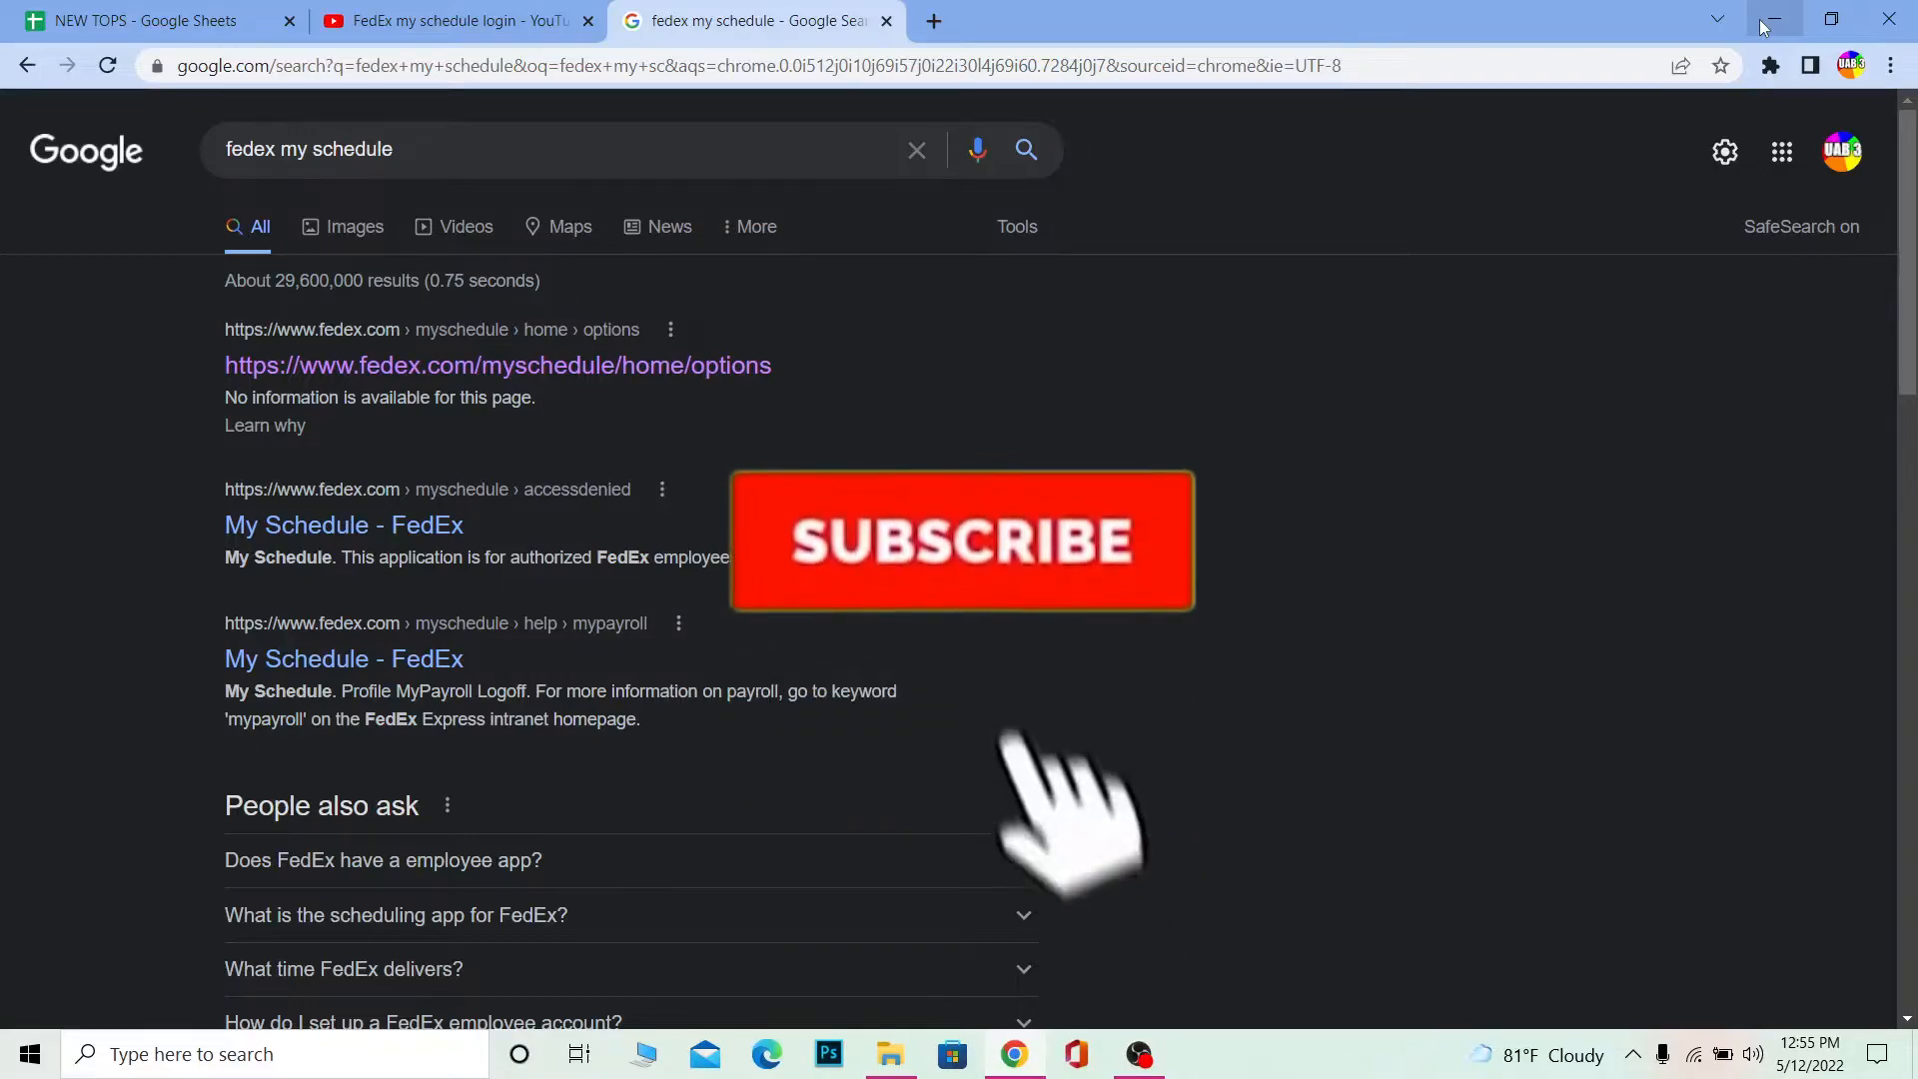
- Open the first FedEx My Schedule result to reach the PurpleID sign-in page
{"action": "left_click", "coordinate": [963, 541]}
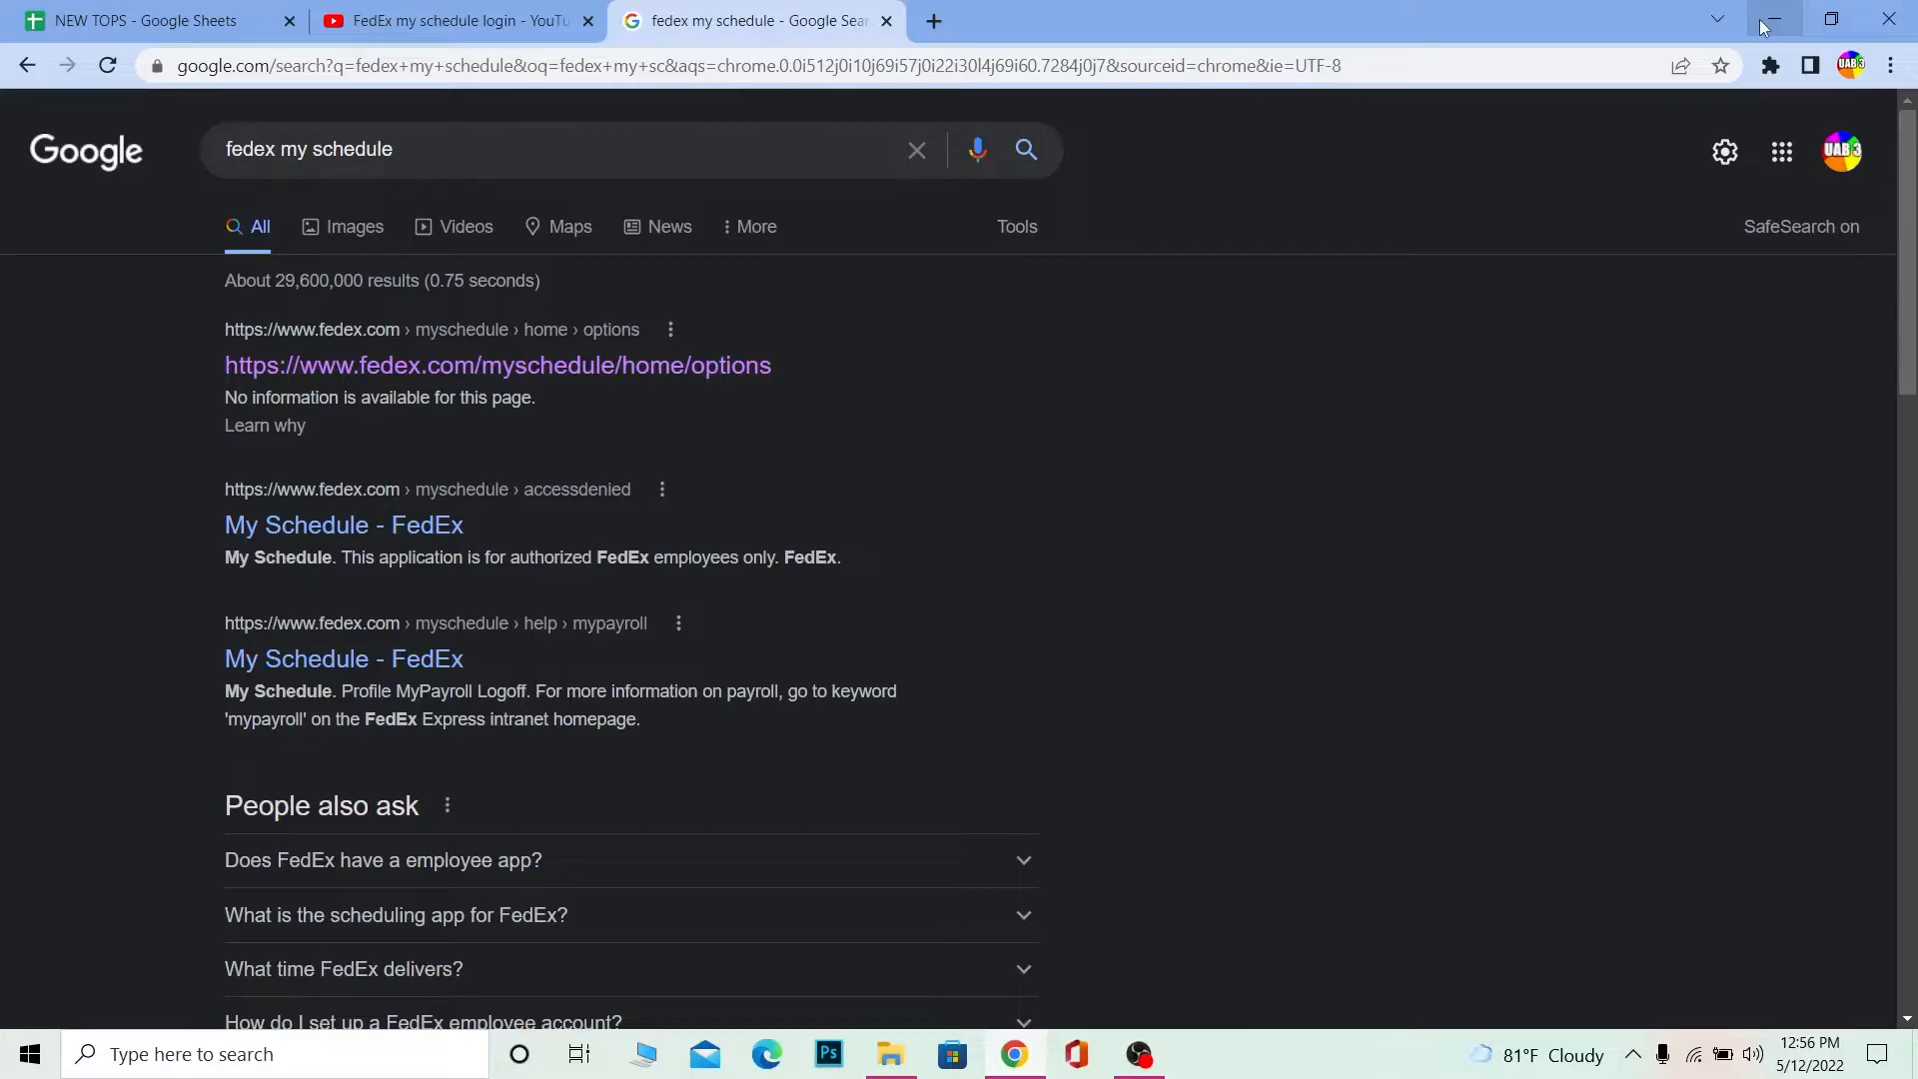
{"action": "mouse_move", "coordinate": [1616, 7]}
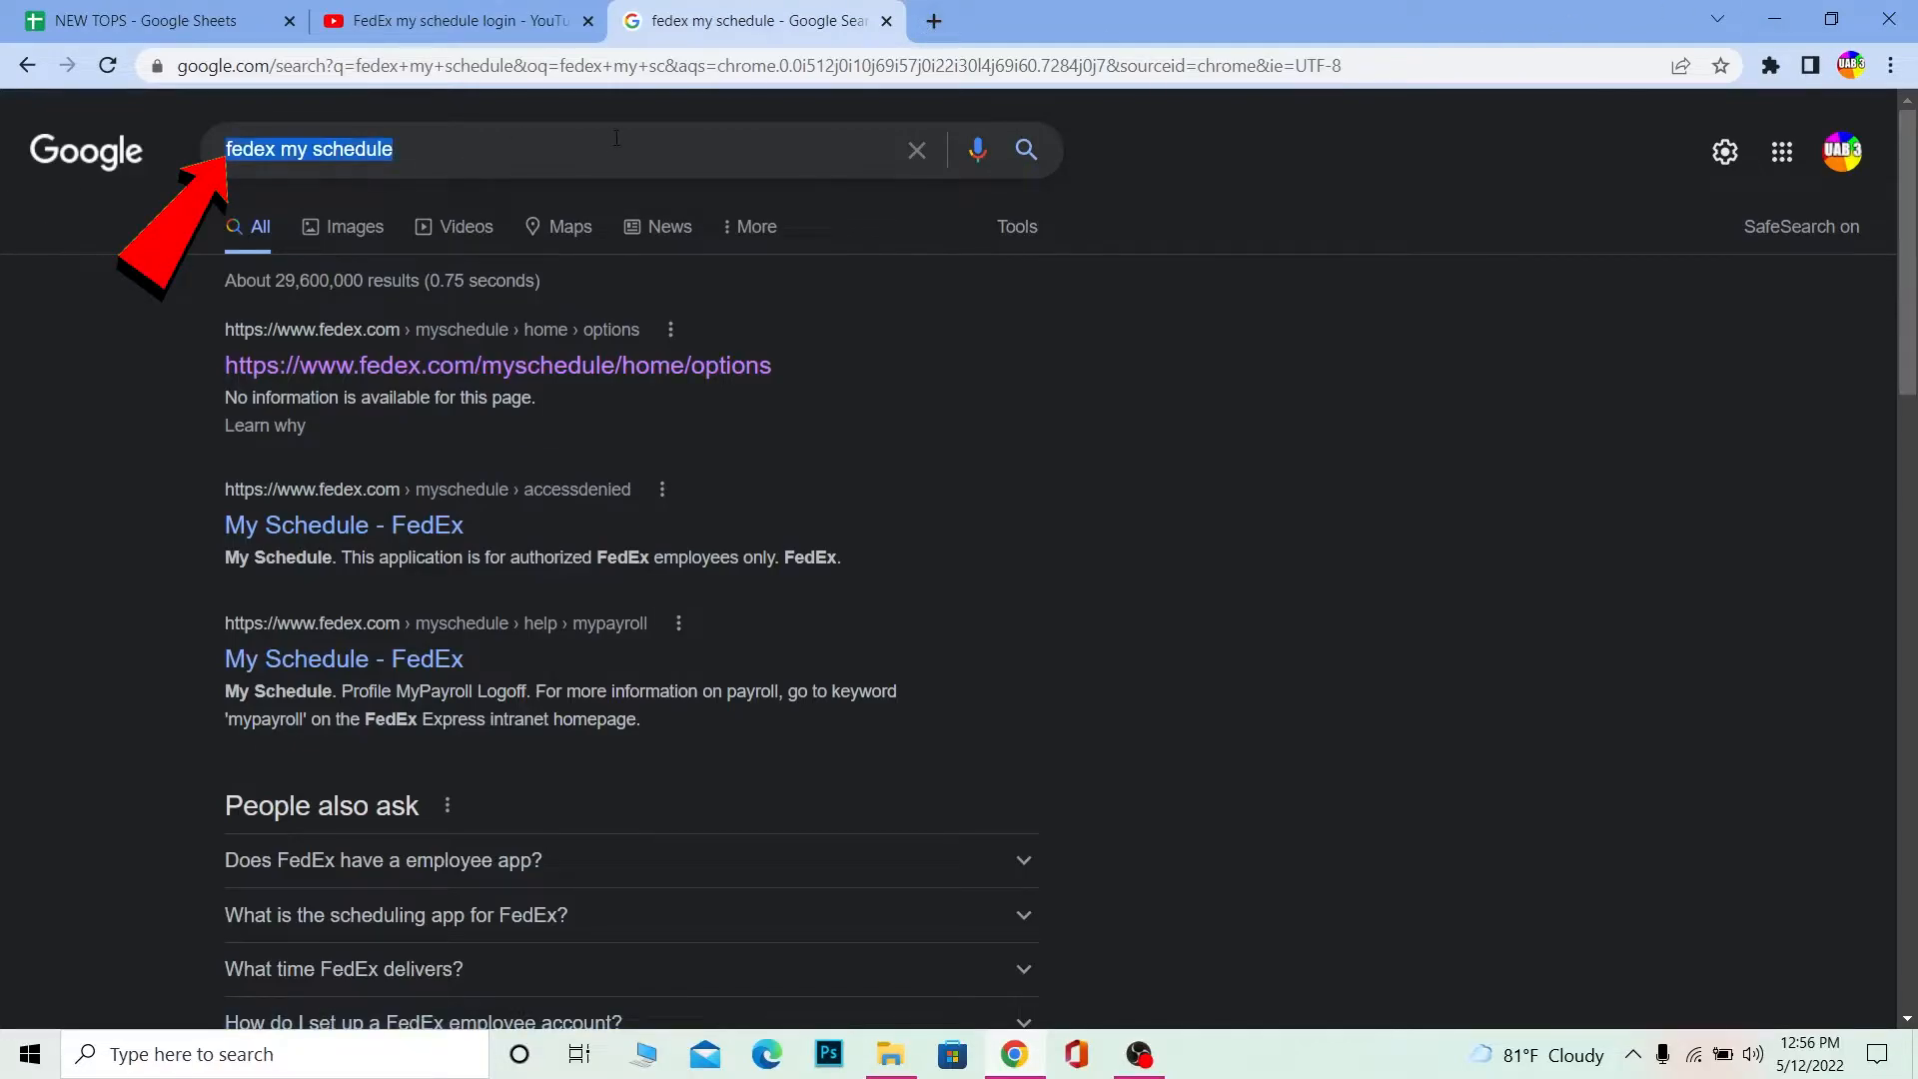
{"action": "mouse_move", "coordinate": [456, 366]}
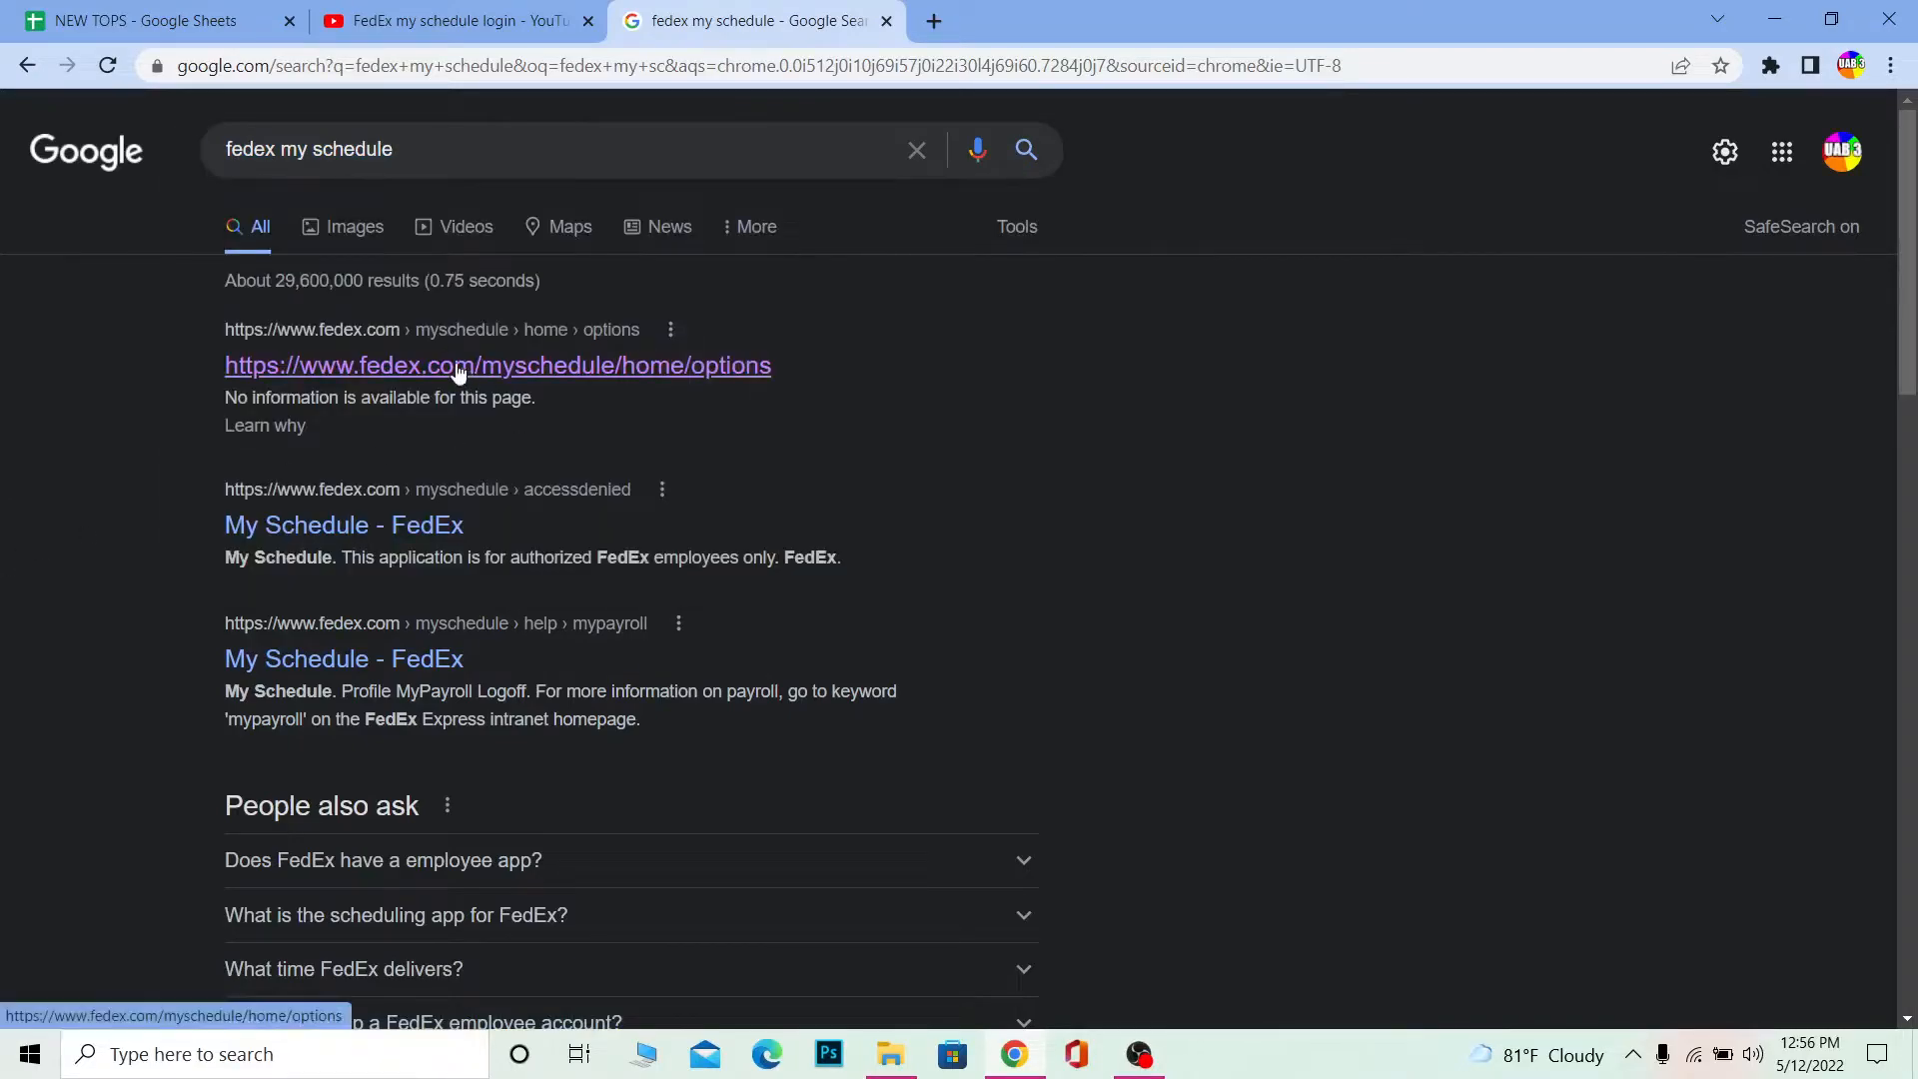
{"action": "left_click", "coordinate": [459, 366]}
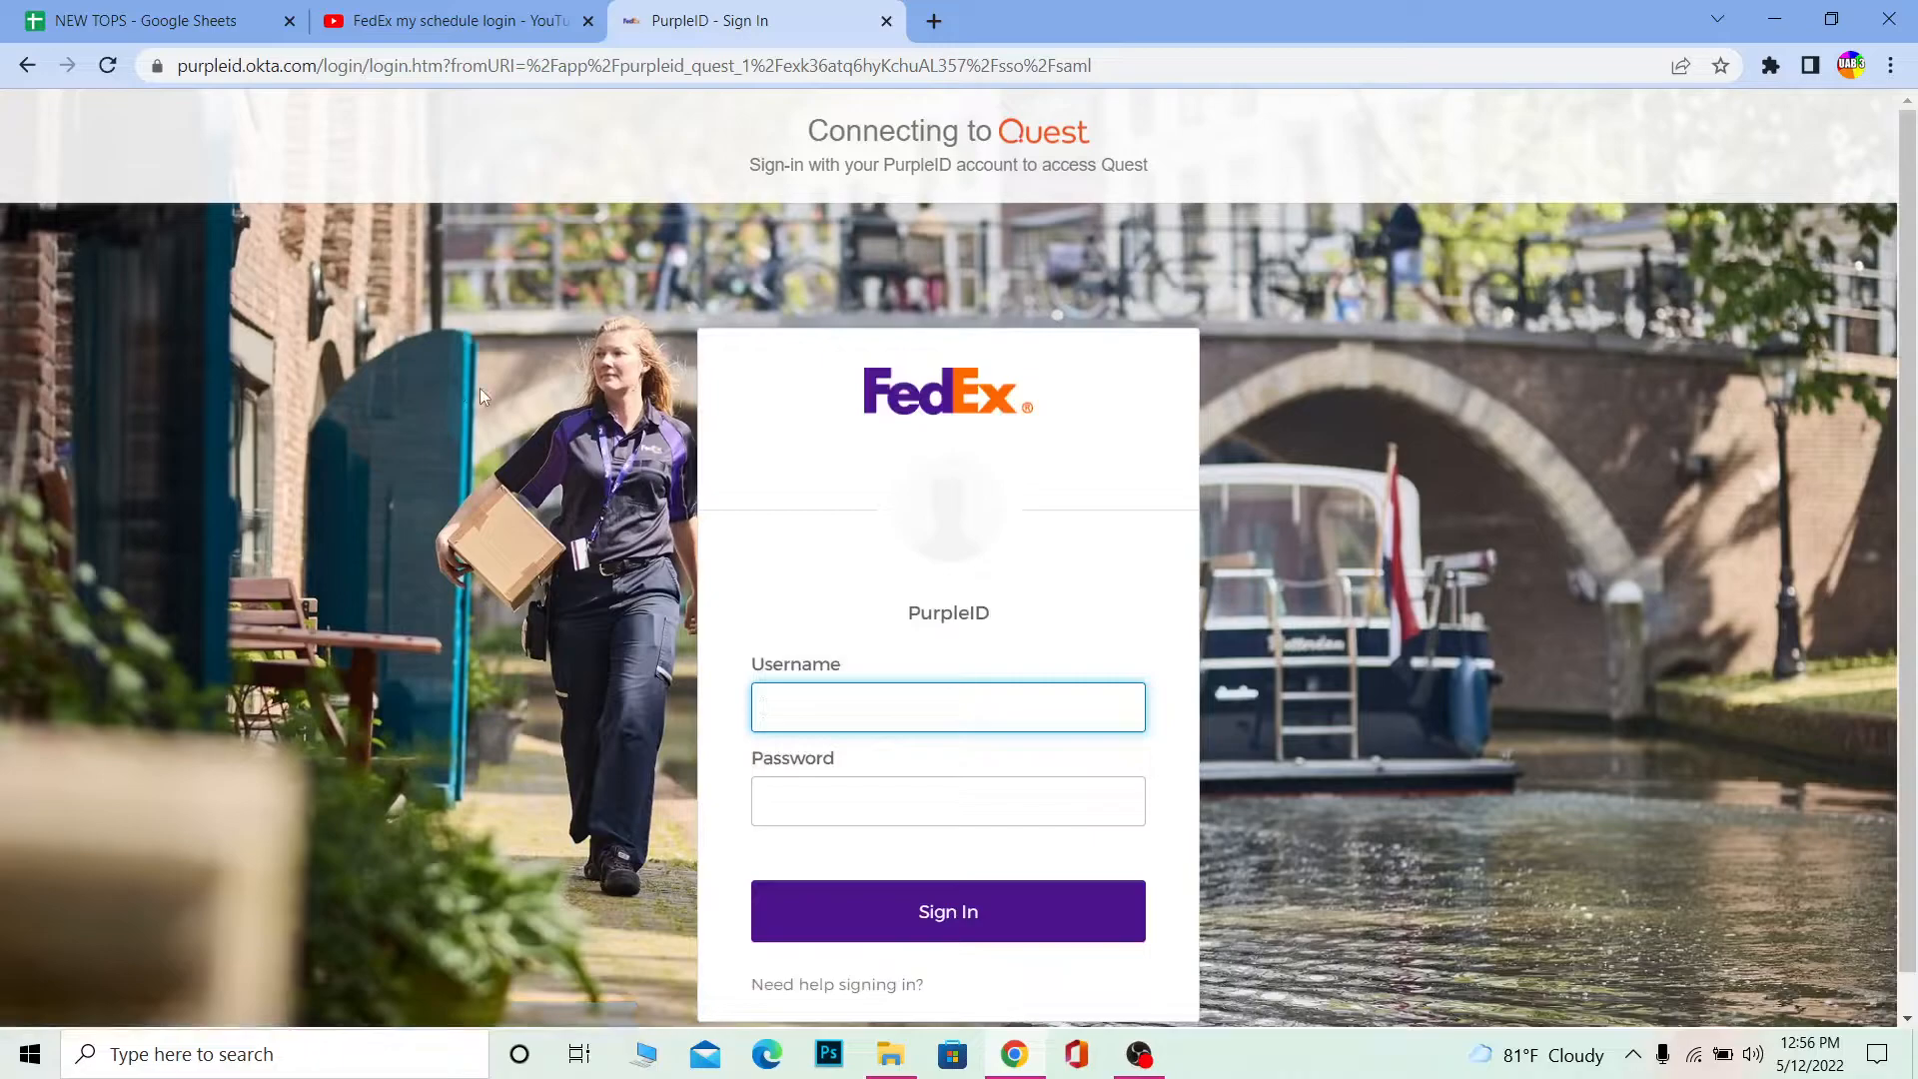
{"action": "mouse_move", "coordinate": [807, 611]}
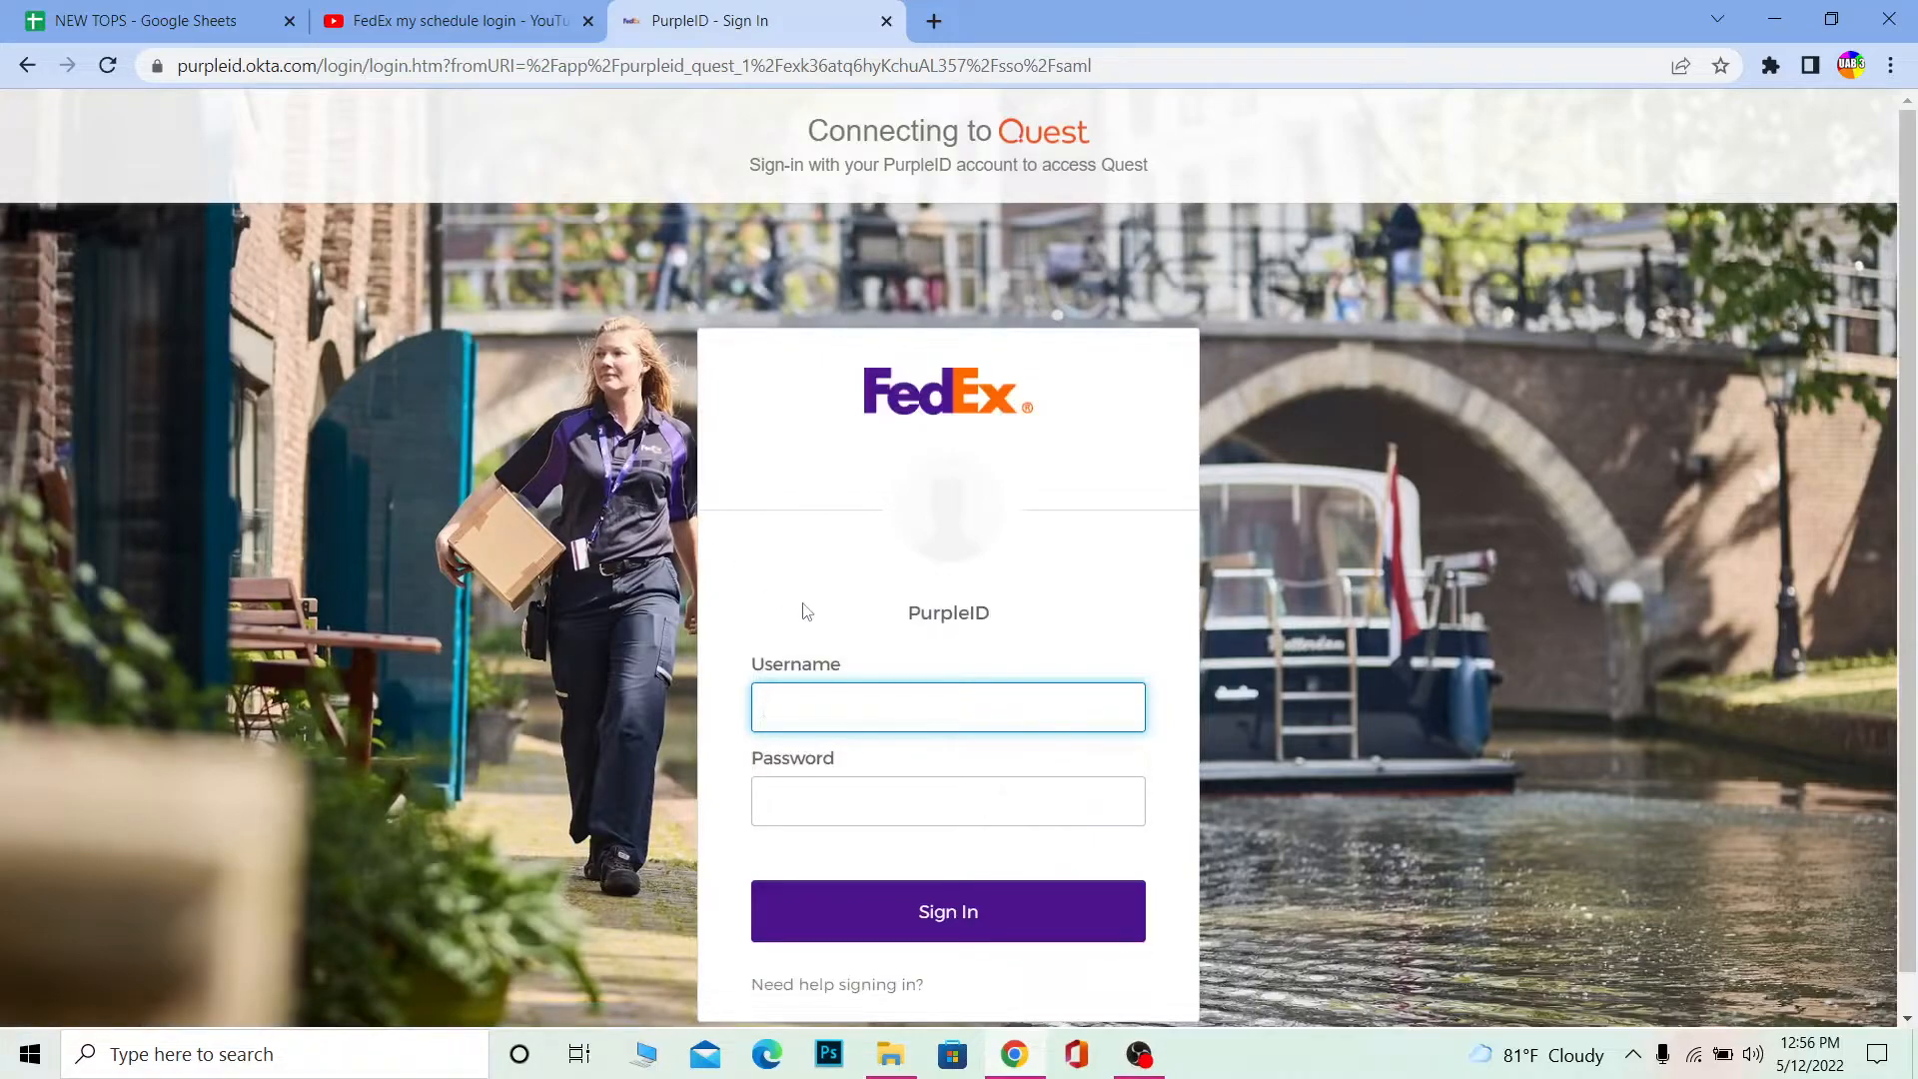
{"action": "mouse_move", "coordinate": [817, 631]}
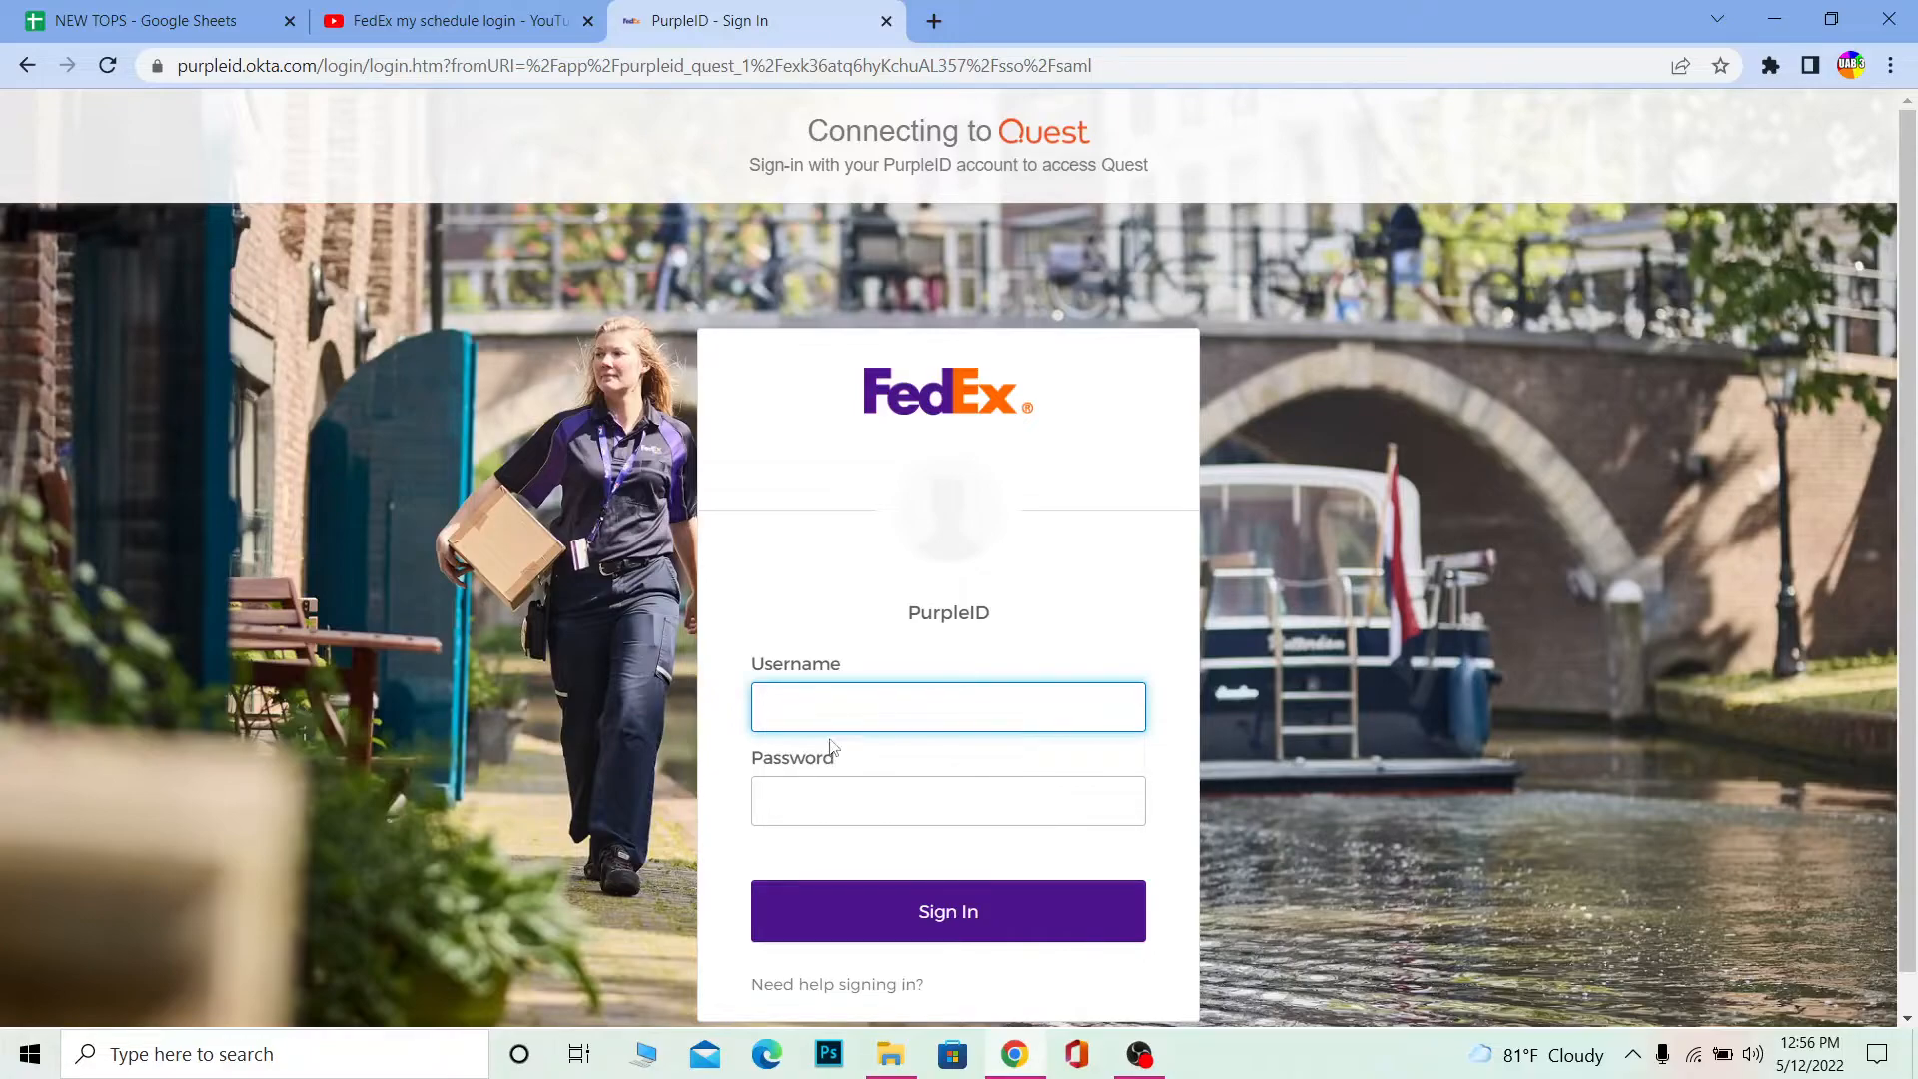
- Enter username 'kevin2' and dismiss the first-time connection notice
{"action": "left_click", "coordinate": [949, 708]}
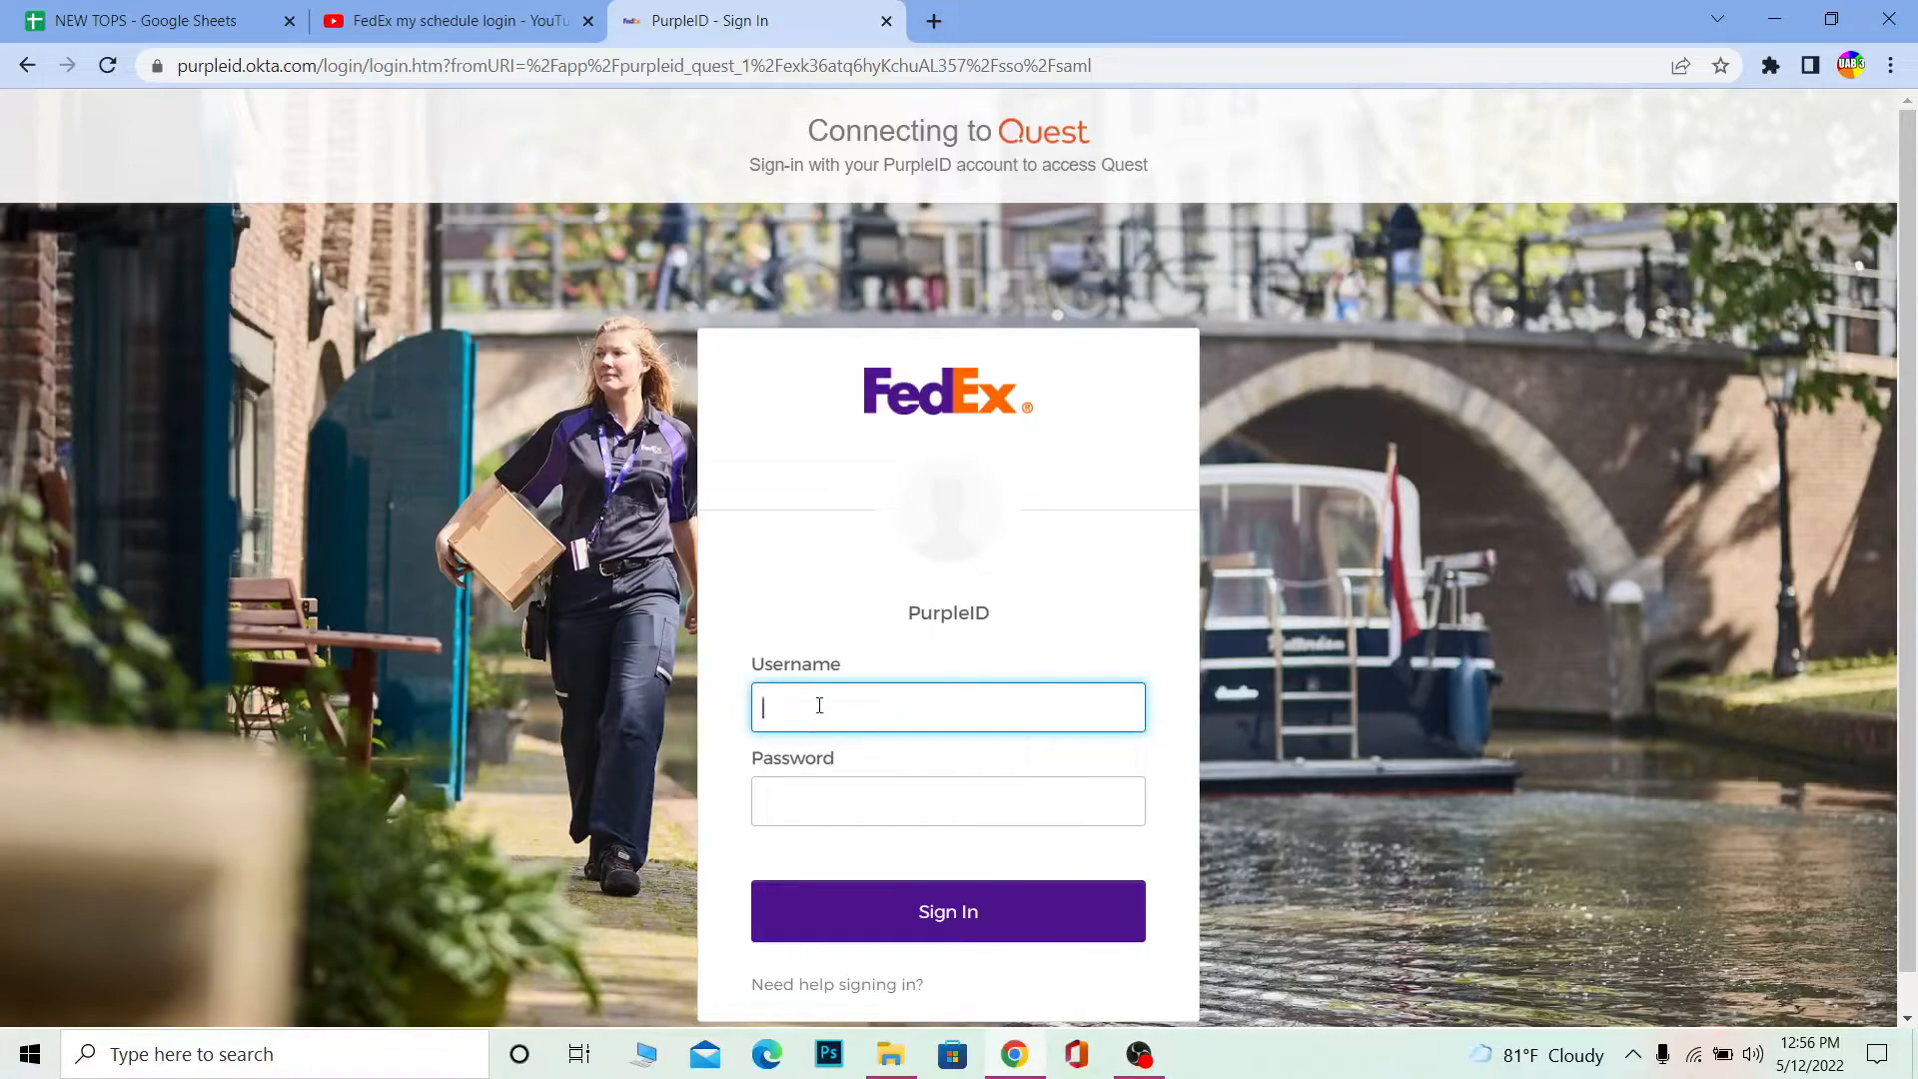
{"action": "type", "text": "kevin2"}
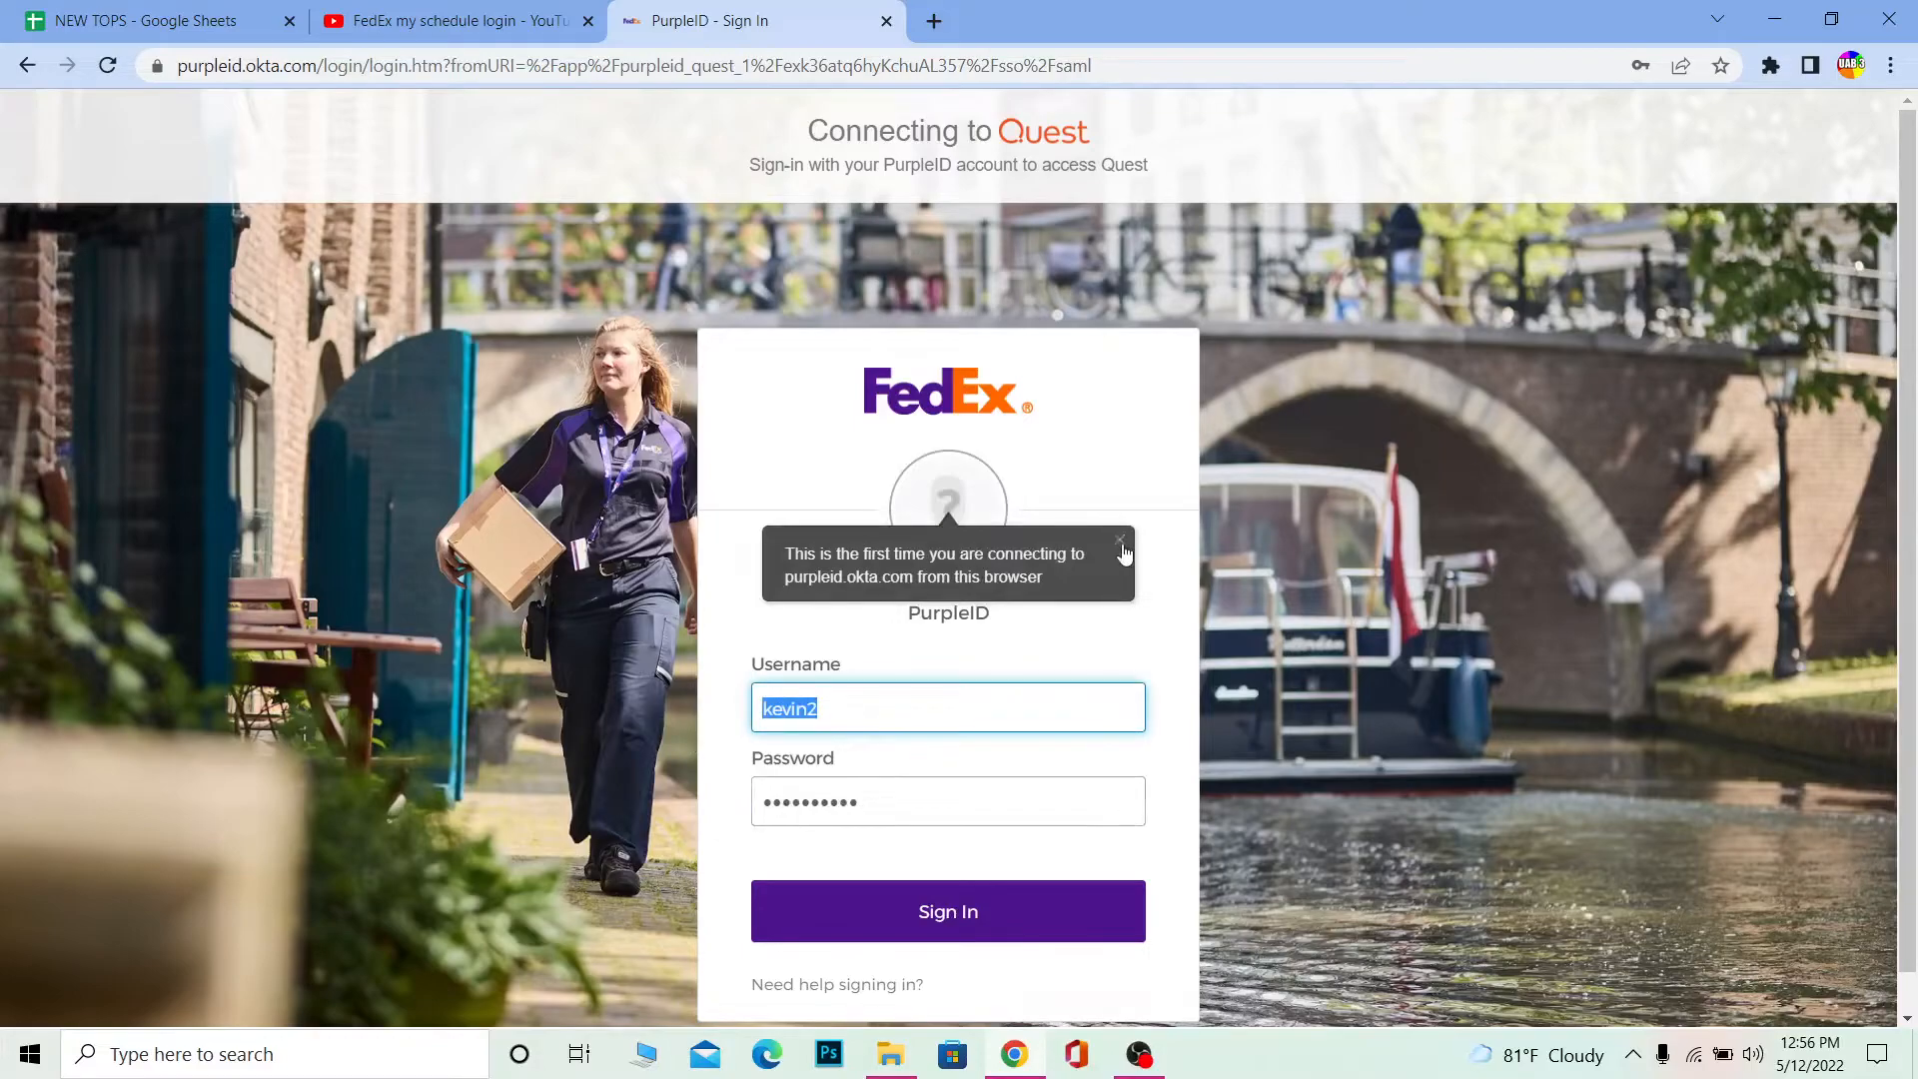
{"action": "left_click", "coordinate": [1121, 542]}
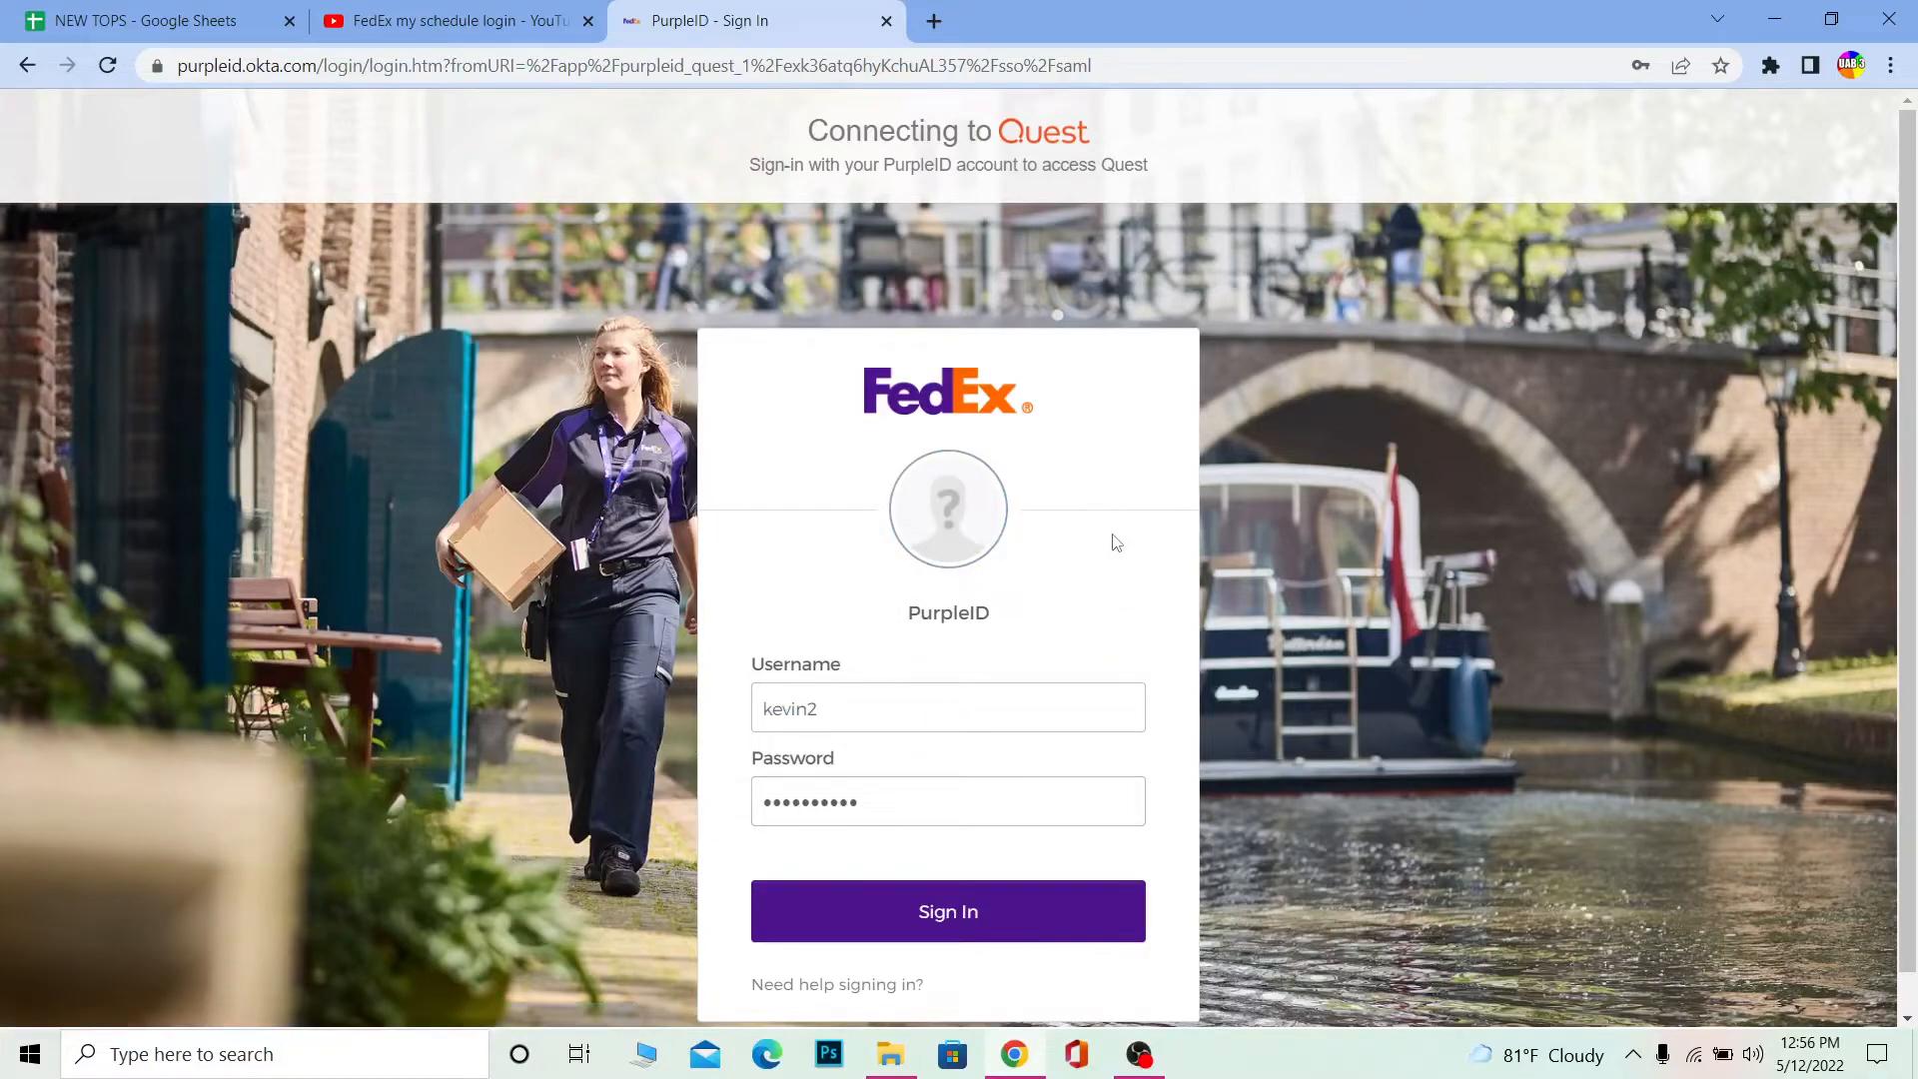
{"action": "mouse_move", "coordinate": [1112, 614]}
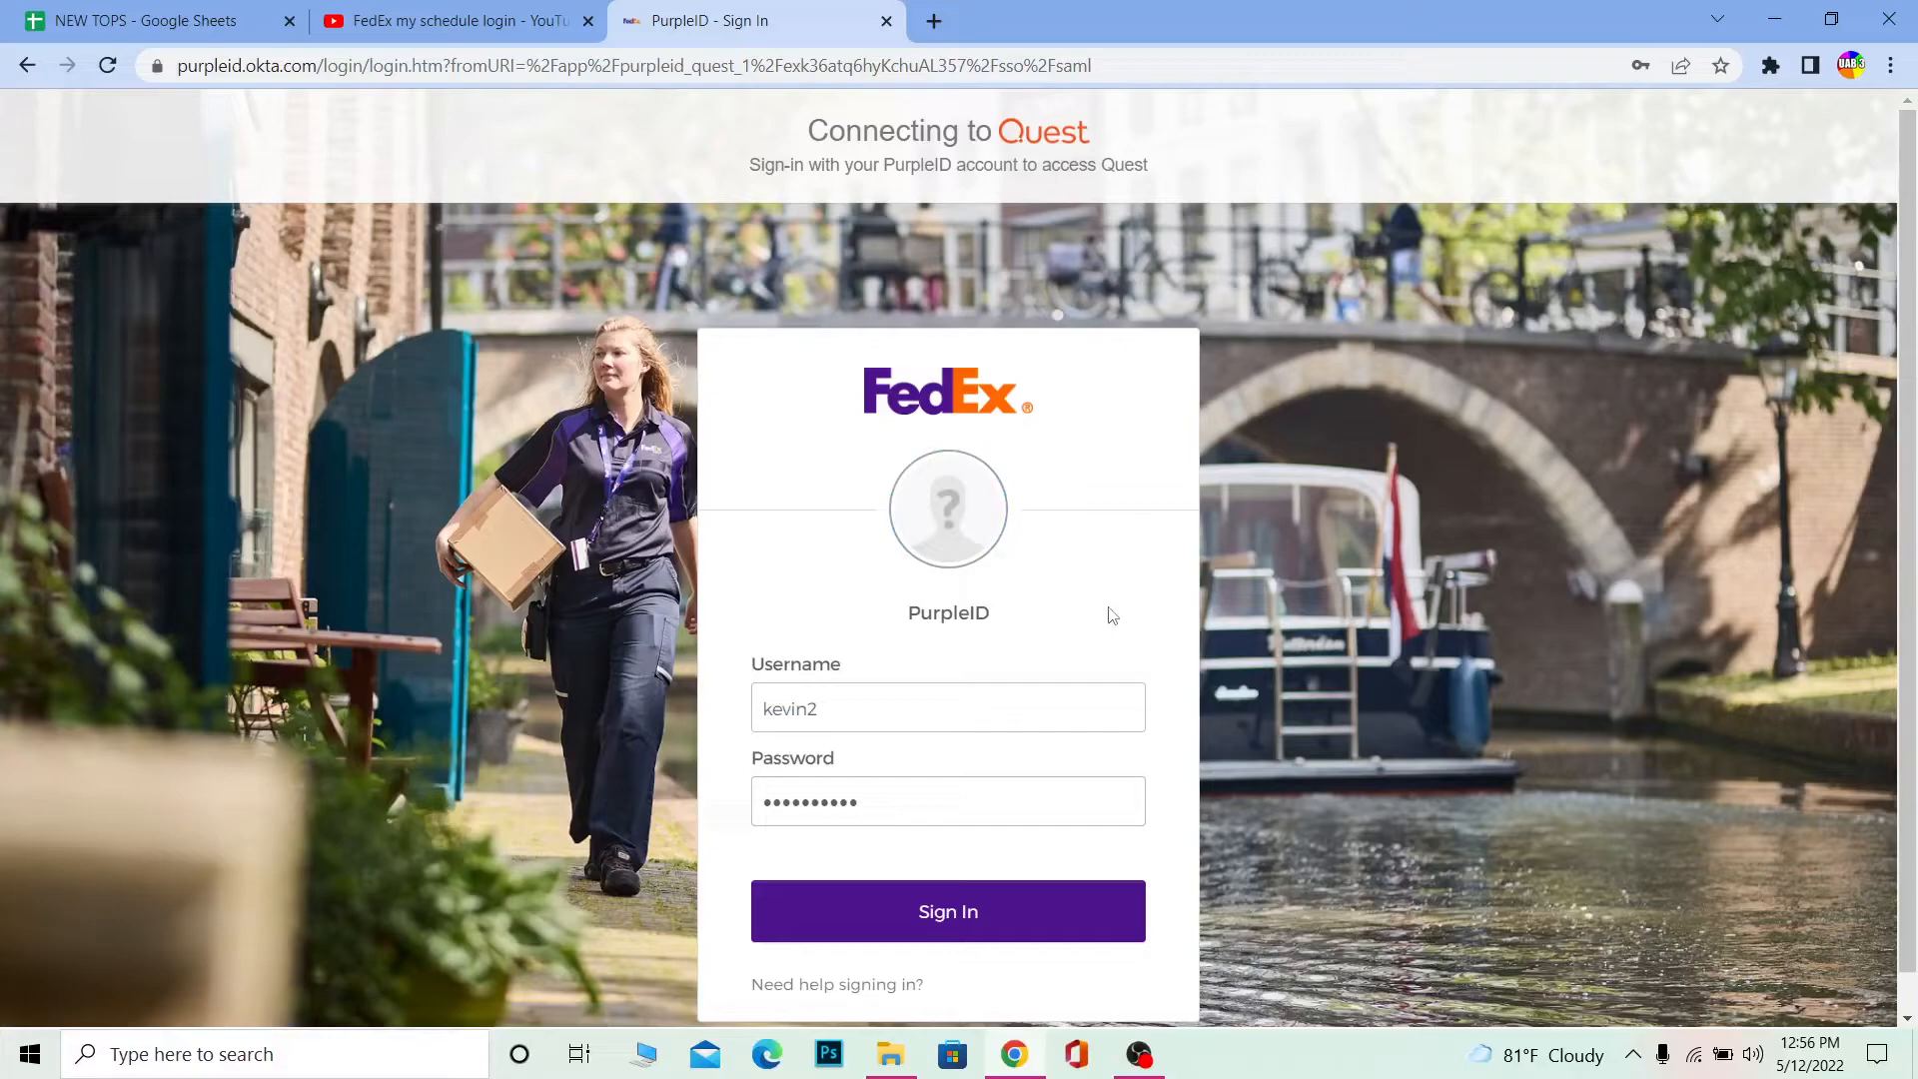
{"action": "mouse_move", "coordinate": [966, 672]}
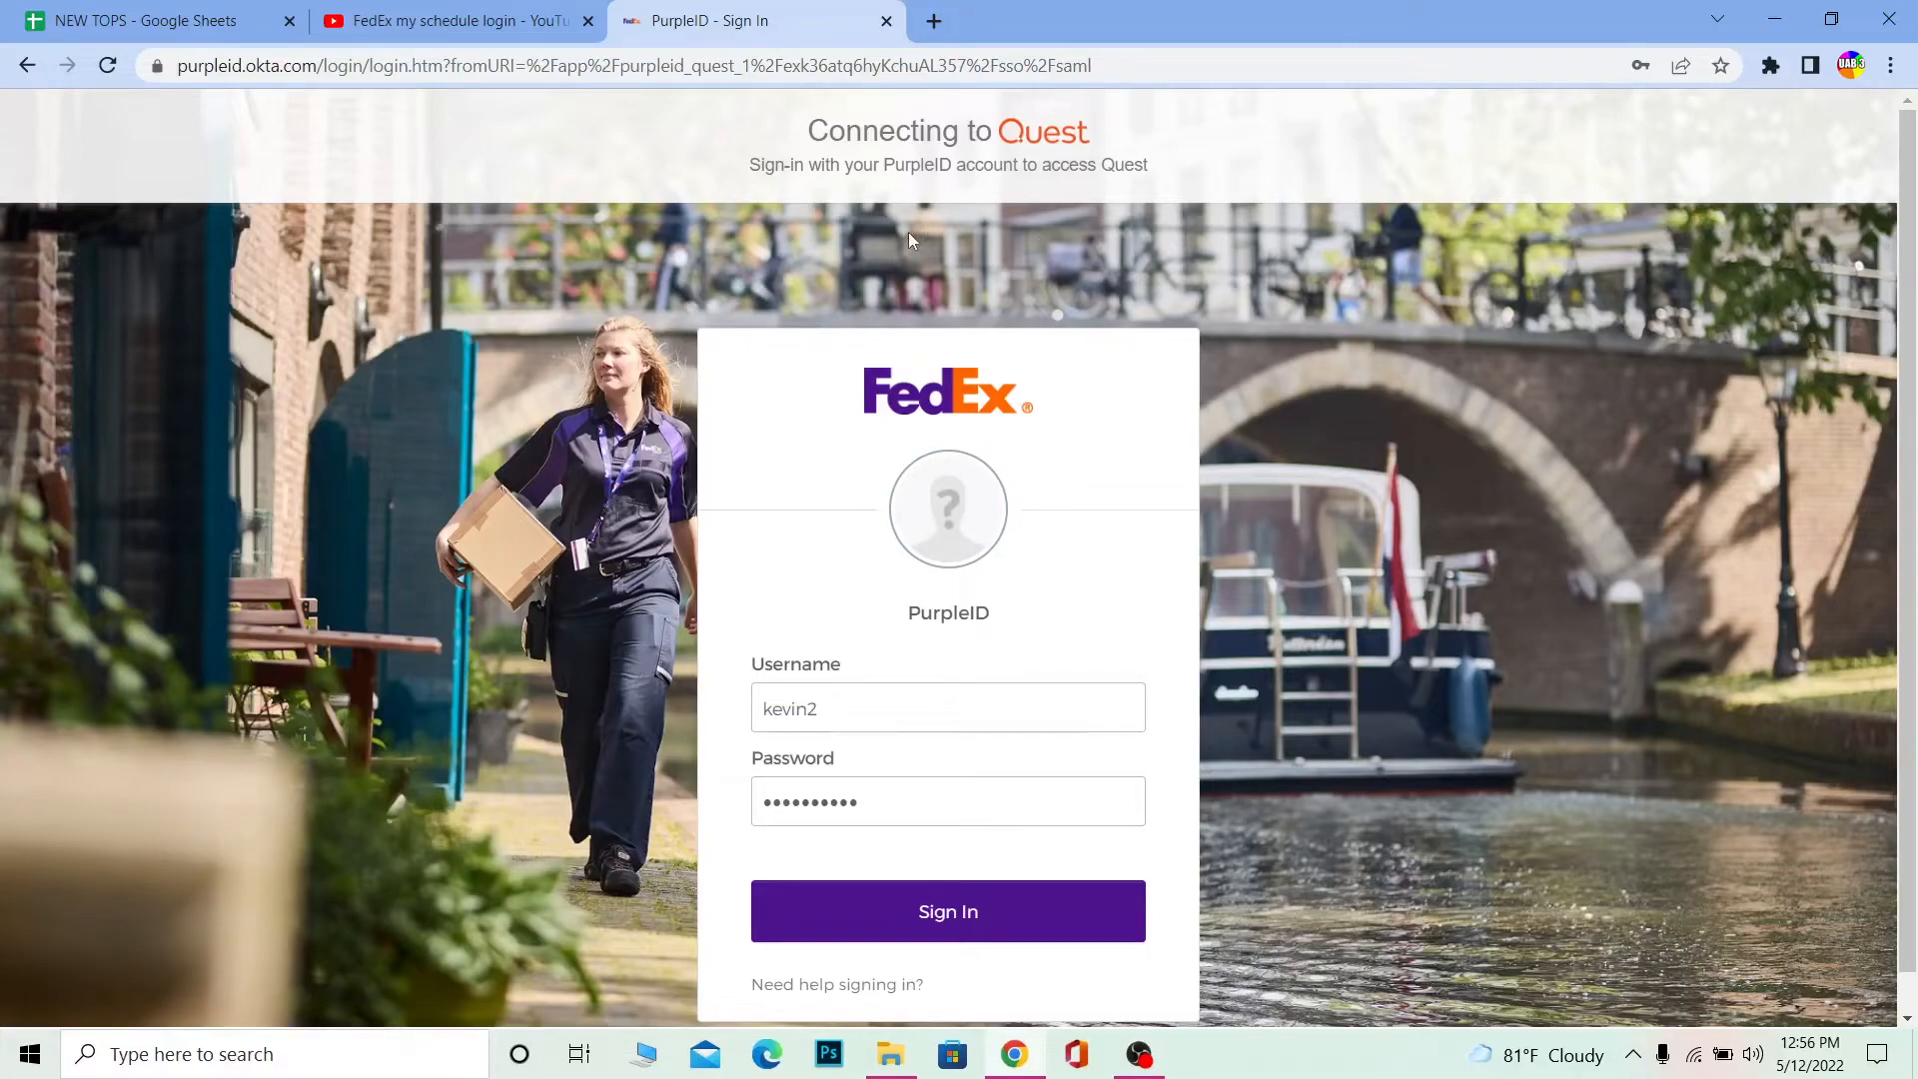
{"action": "scroll", "scroll_direction": "down", "scroll_amount": 3}
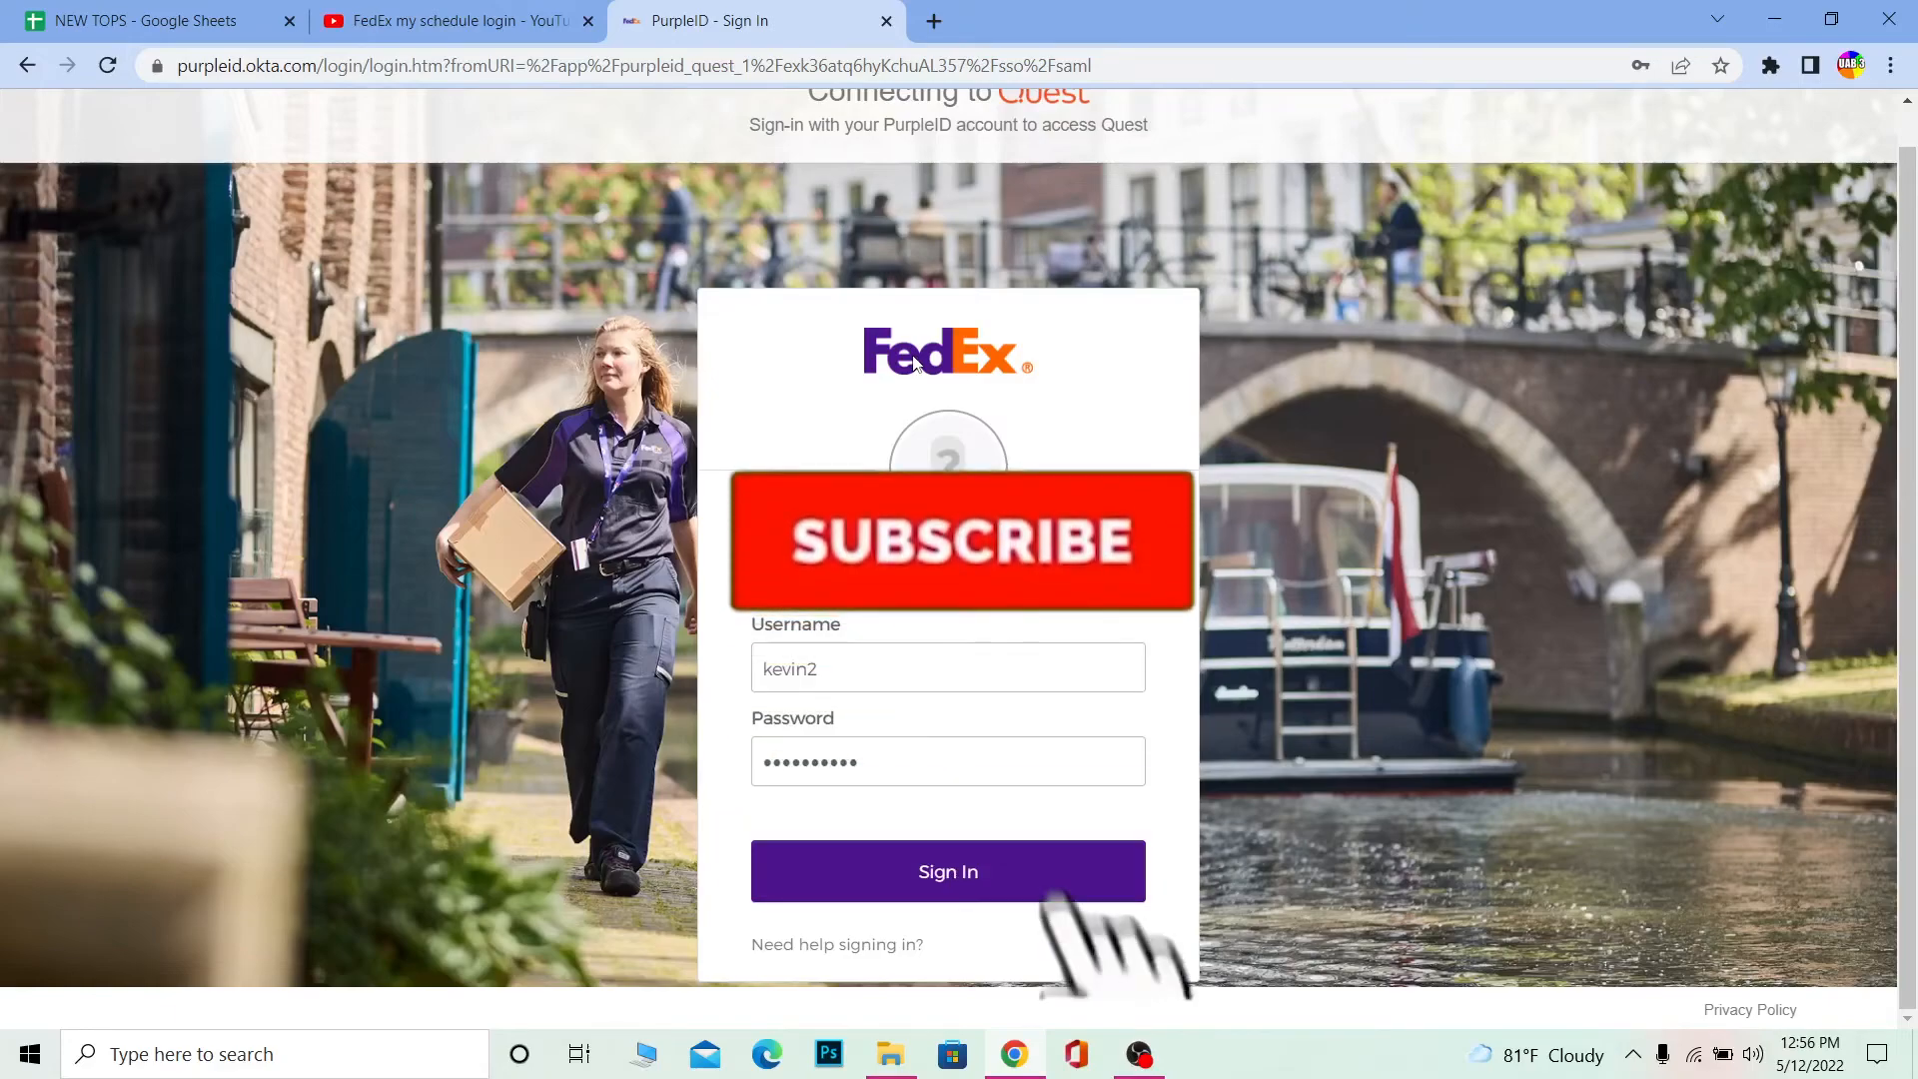
{"action": "left_click", "coordinate": [962, 540]}
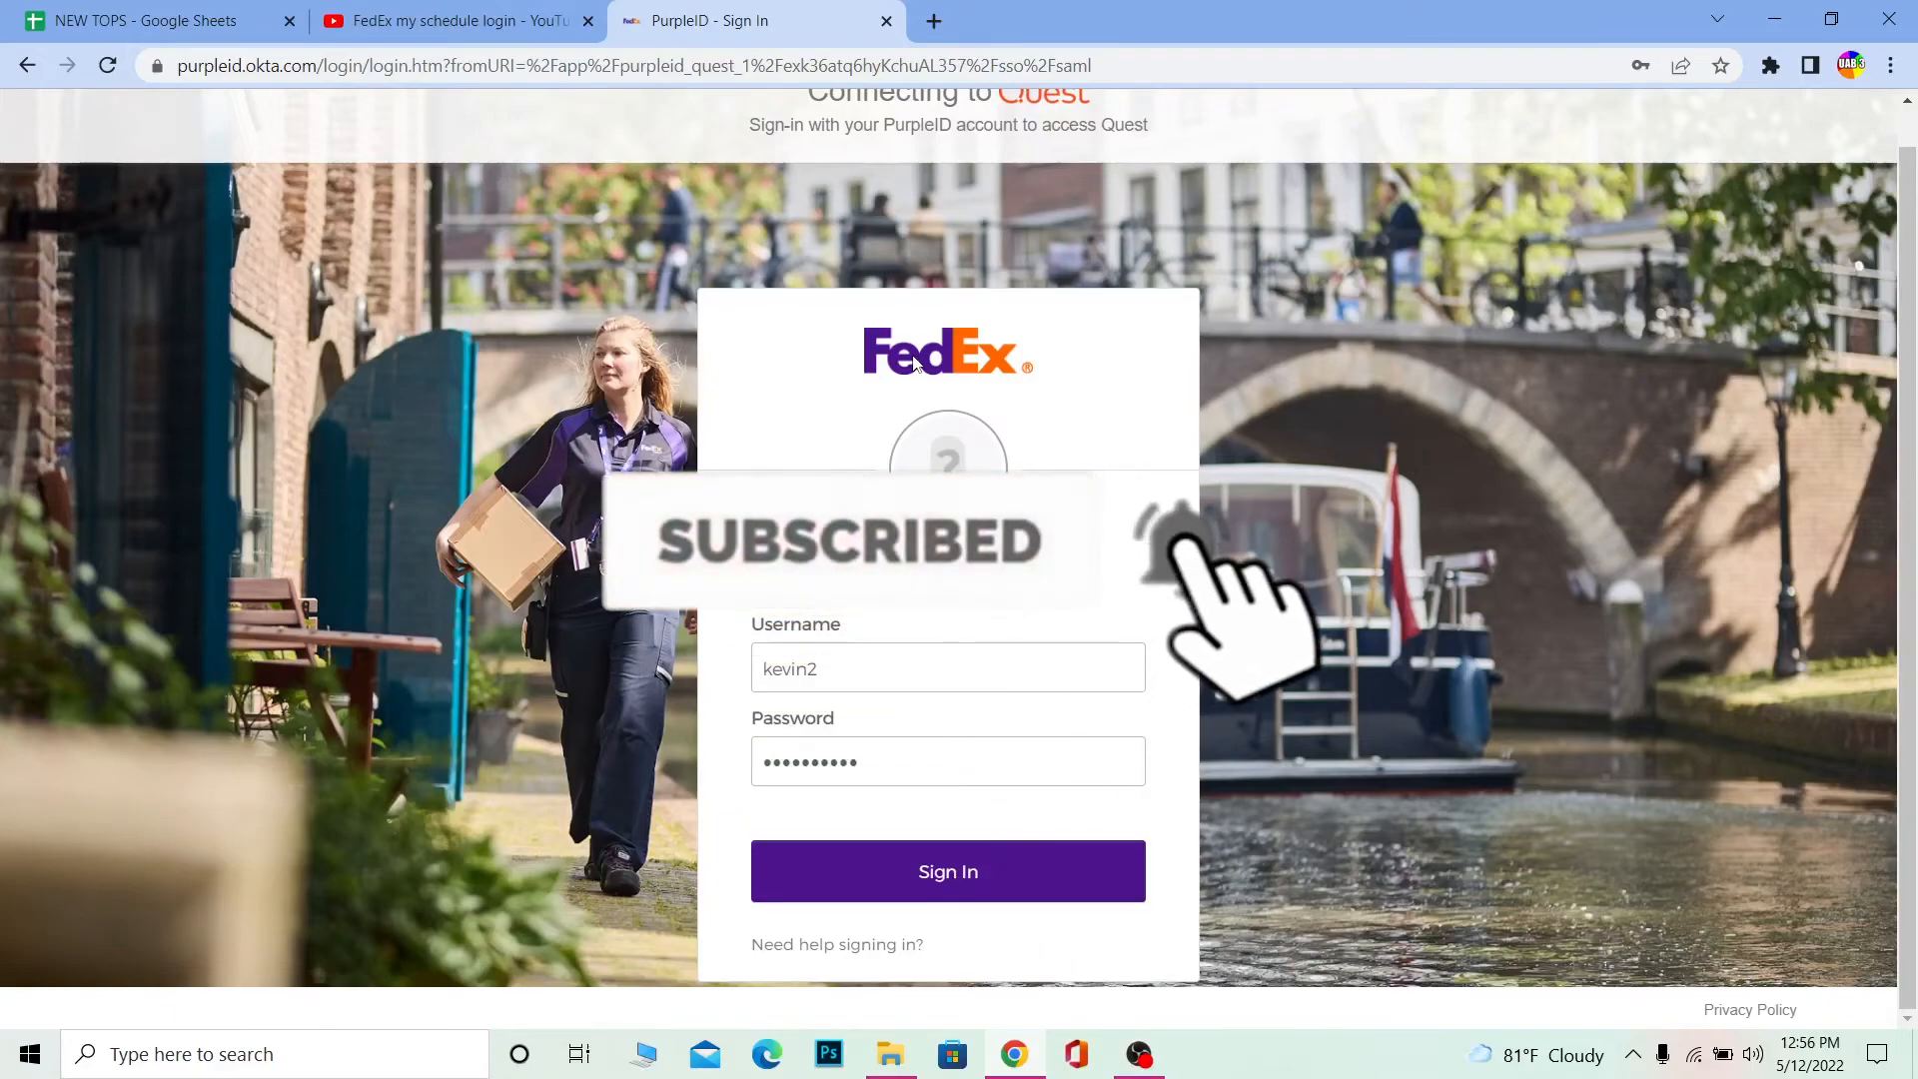